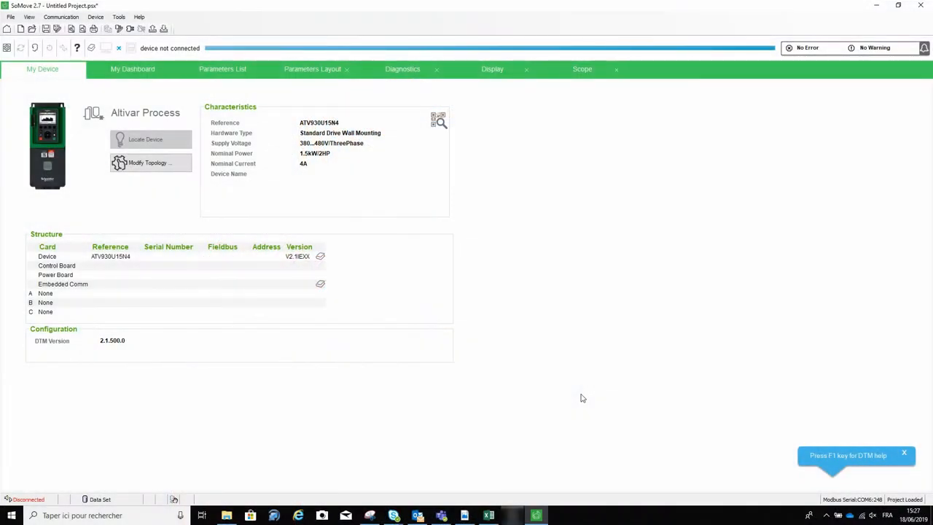
{"action": "mouse_move", "coordinate": [454, 368]}
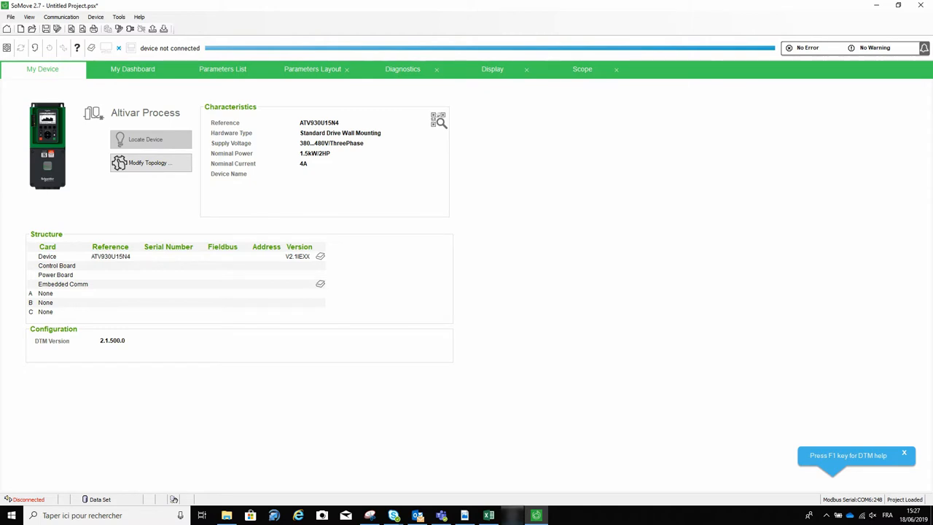
- Navigate the Parameters List from Simply Start to Complete Settings > Motor Parameters
{"action": "left_click", "coordinate": [222, 69]}
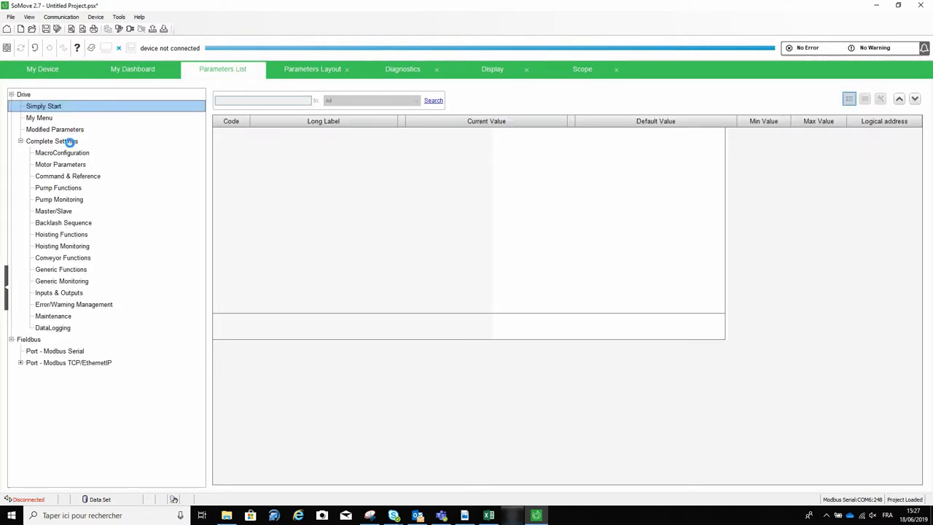
{"action": "left_click", "coordinate": [44, 105]}
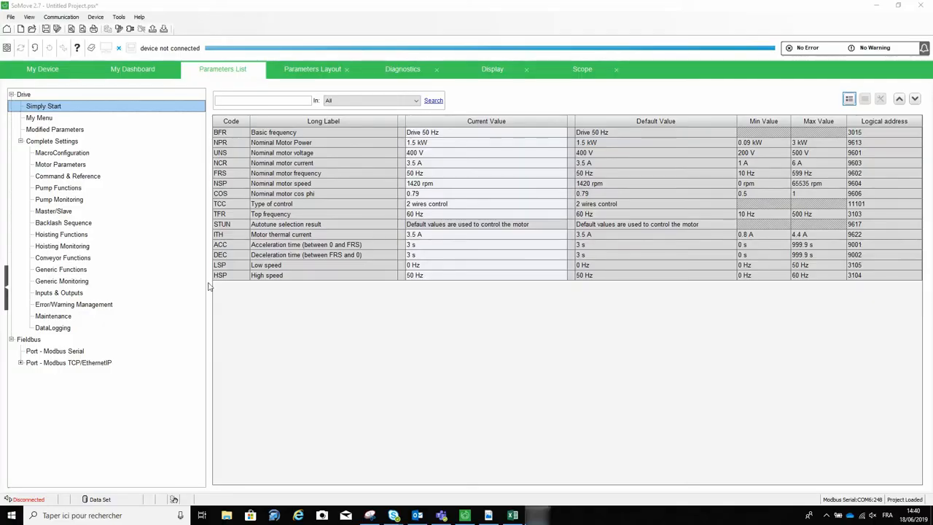
{"action": "left_click", "coordinate": [52, 139]}
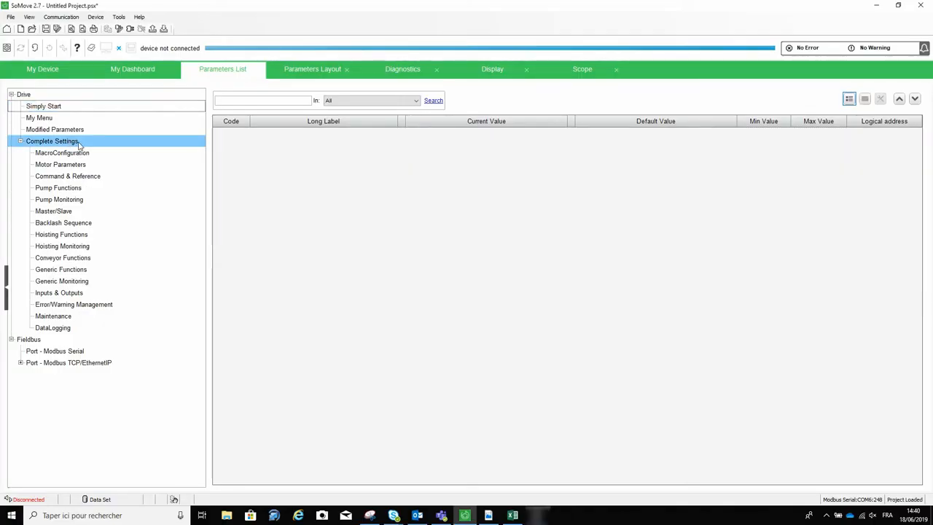
{"action": "left_click", "coordinate": [52, 140]}
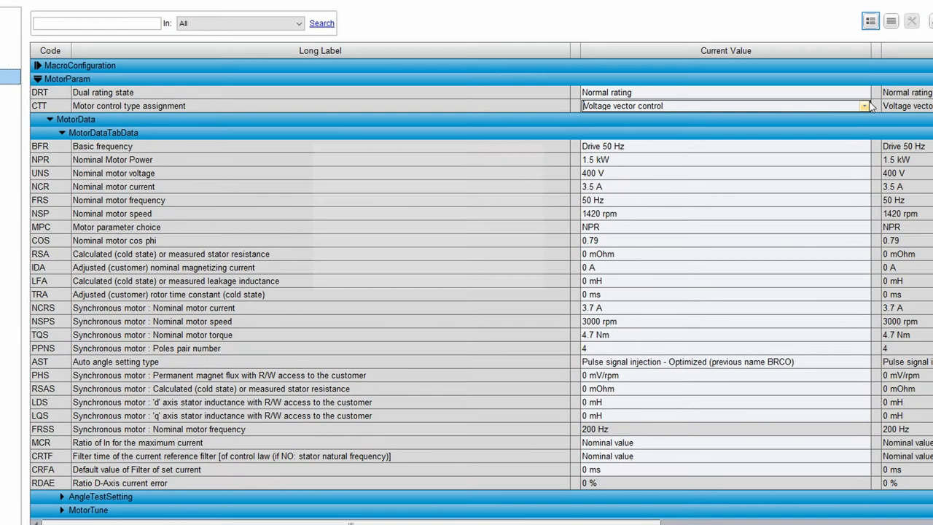
- Set motor control type to Synchronous Reluctant Motor with 2.1 A nominal current and 1500 rpm speed
{"action": "left_click", "coordinate": [863, 105]}
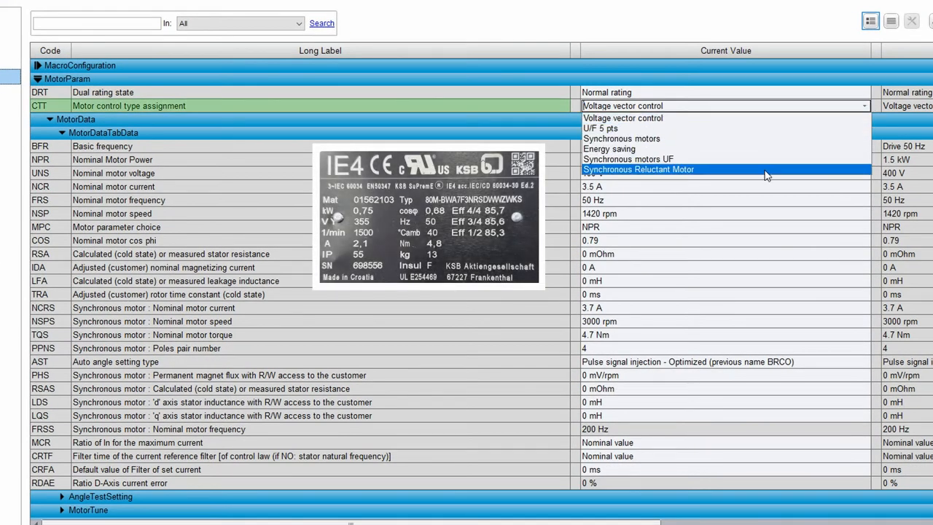
{"action": "left_click", "coordinate": [638, 169]}
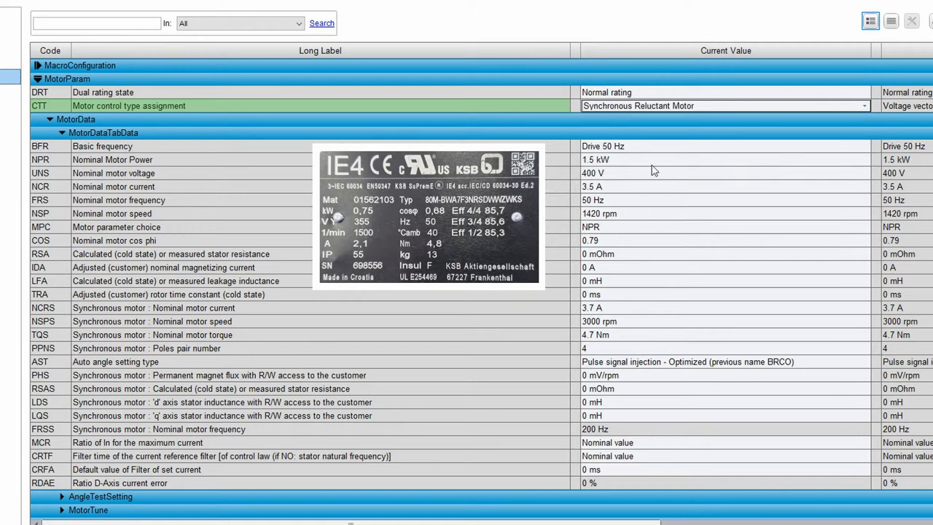
{"action": "mouse_move", "coordinate": [613, 312]}
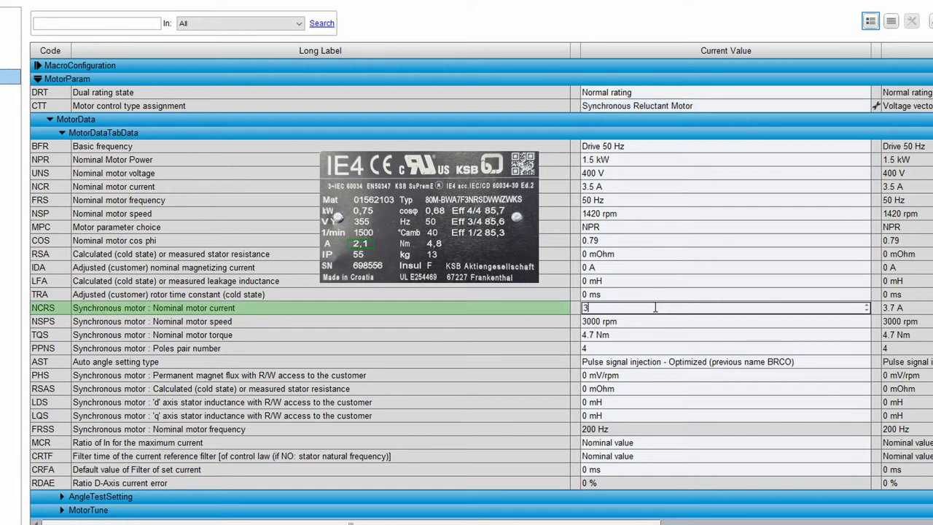
{"action": "type", "text": "2.1 A"}
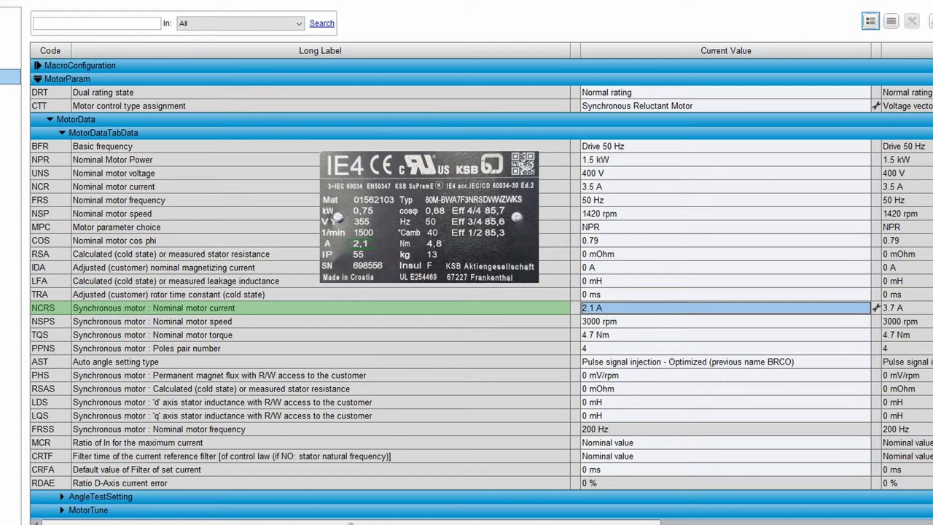
{"action": "left_click", "coordinate": [656, 323]}
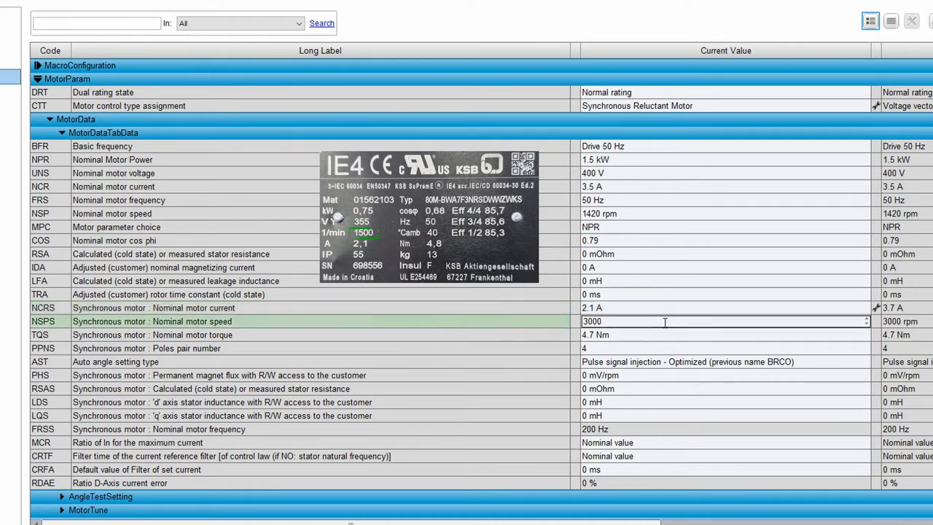
{"action": "type", "text": "1500 rpm"}
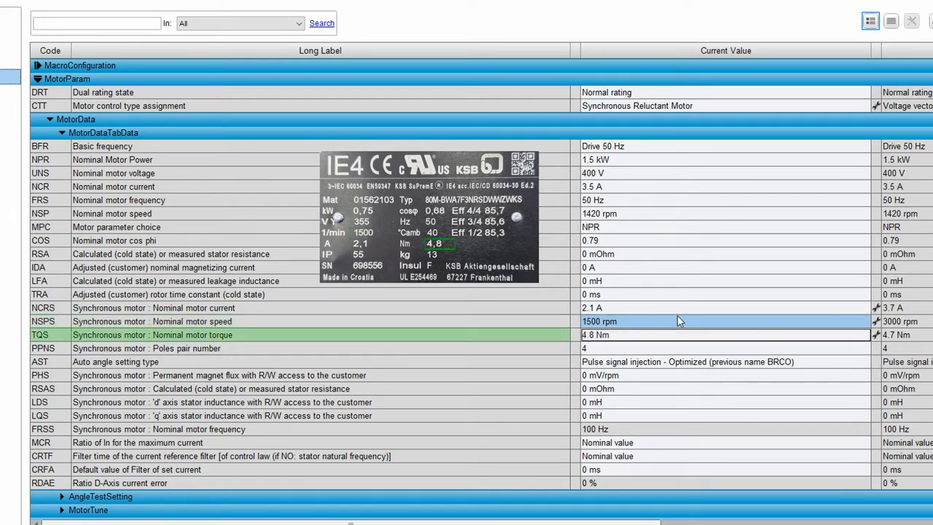
- Set pole pairs to 2 and auto angle setting to Rotational Current Injection
{"action": "left_click", "coordinate": [656, 347]}
{"action": "type", "text": "2"}
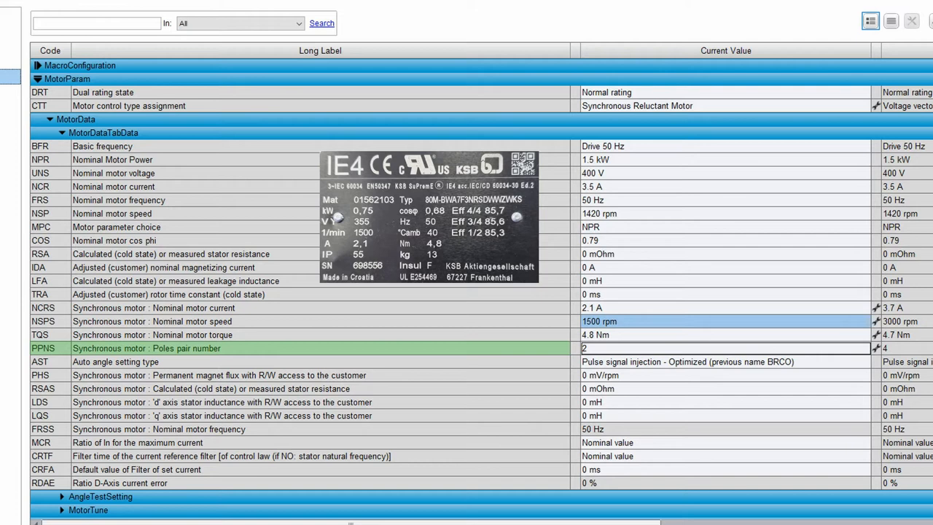
{"action": "left_click", "coordinate": [863, 361]}
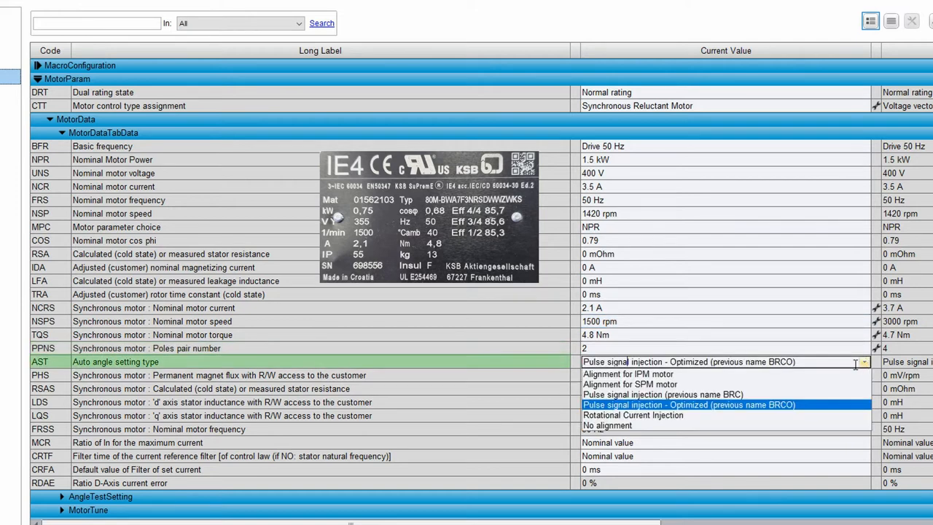
{"action": "left_click", "coordinate": [632, 414]}
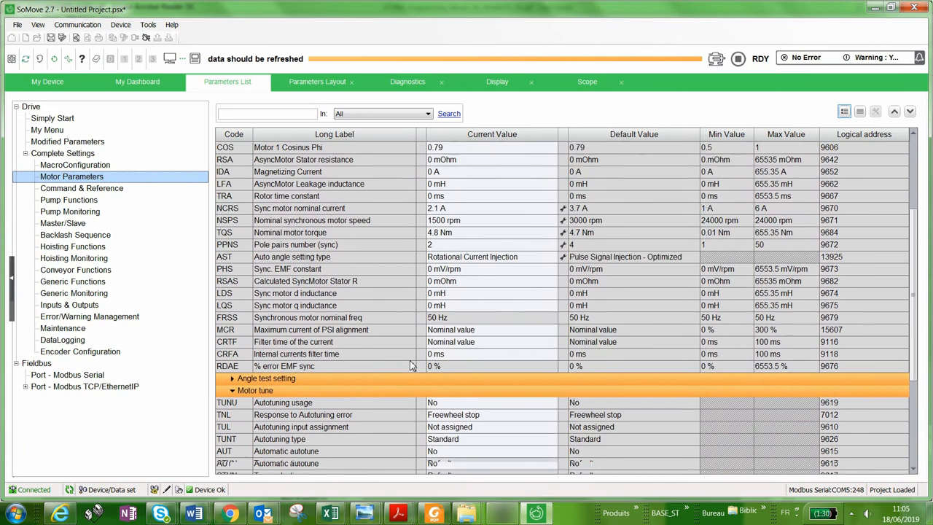
- Set TUNT autotuning type to Rotation and bring up the Device Control Panel
{"action": "scroll", "scroll_direction": "down", "scroll_amount": 3}
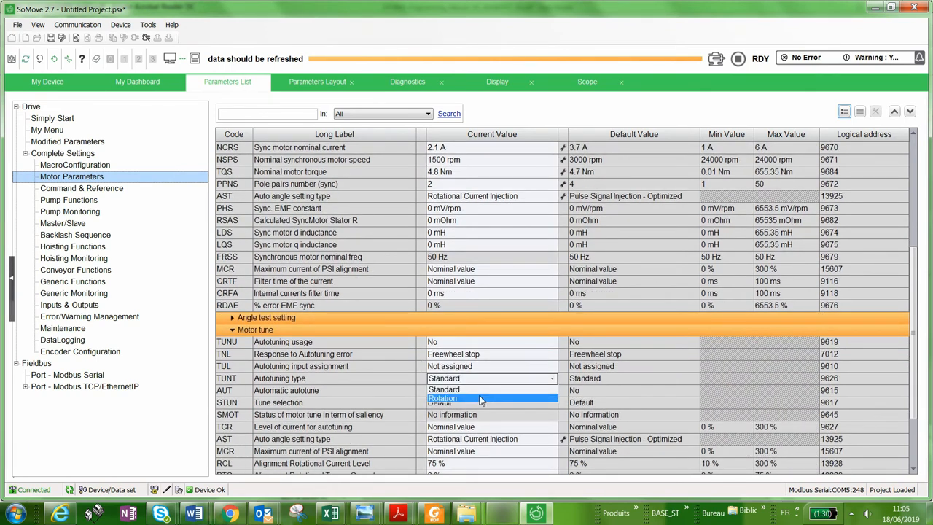
{"action": "left_click", "coordinate": [443, 397]}
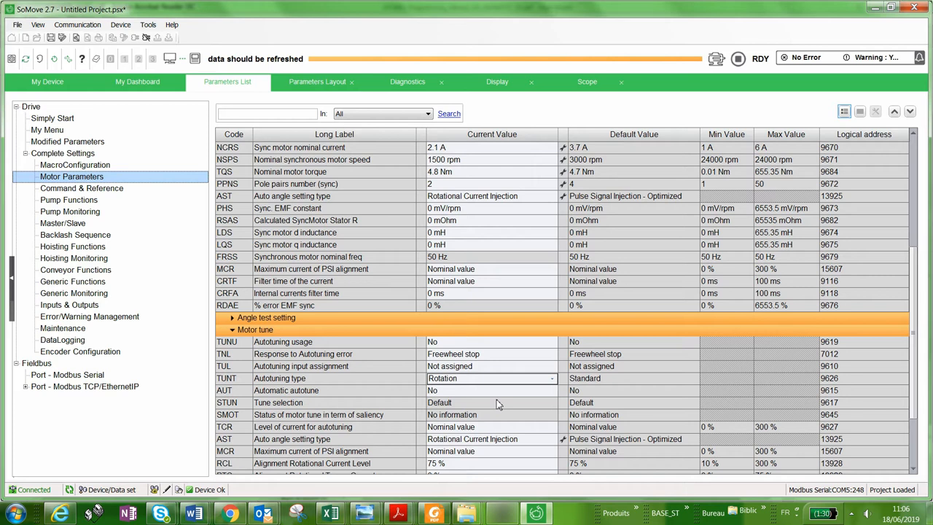
{"action": "left_click", "coordinate": [492, 377]}
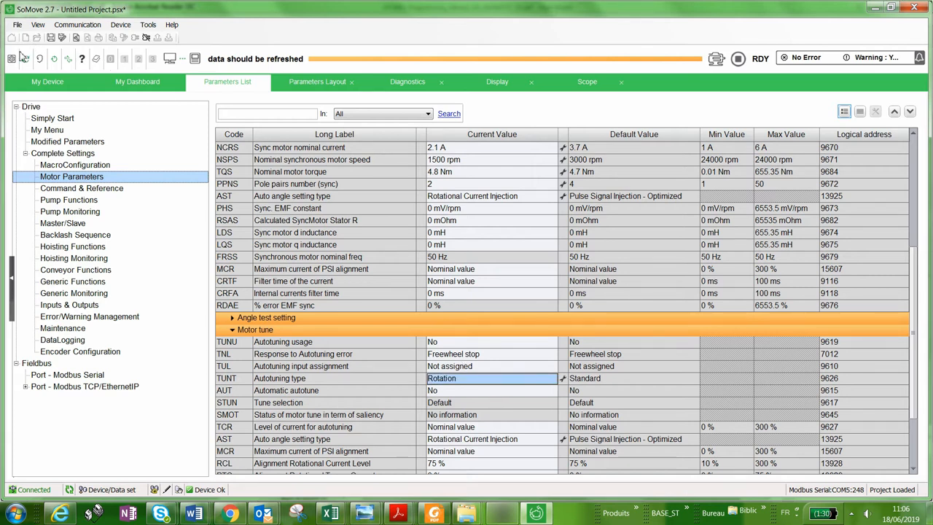
{"action": "left_click", "coordinate": [12, 59]}
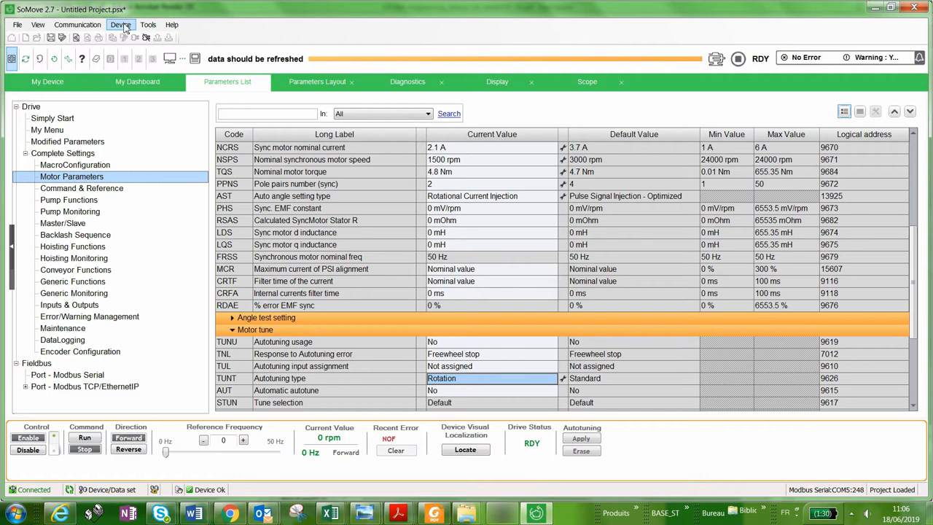
{"action": "left_click", "coordinate": [119, 23]}
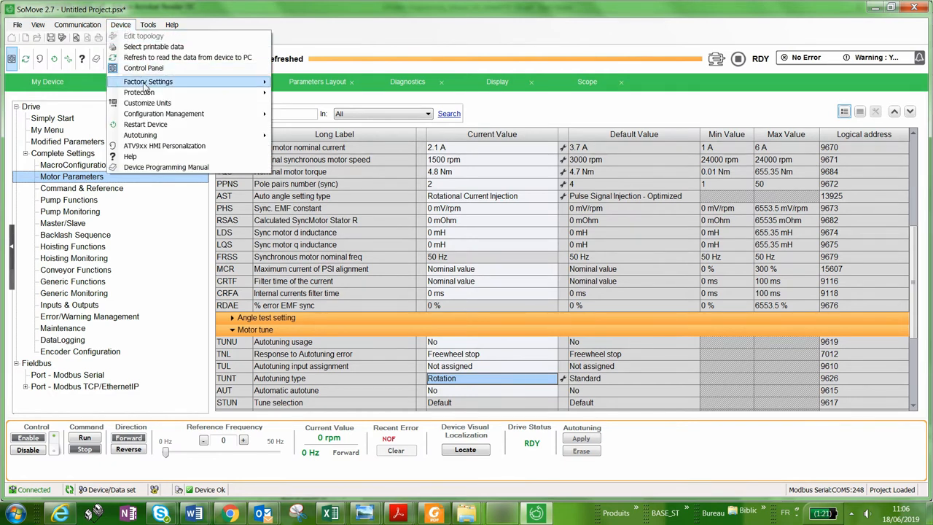
{"action": "mouse_move", "coordinate": [163, 113]}
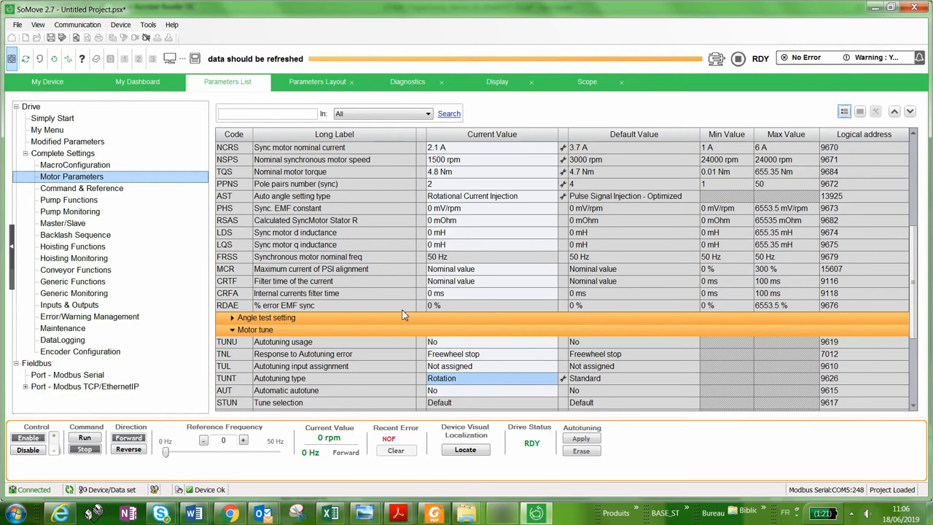
{"action": "left_click", "coordinate": [580, 437]}
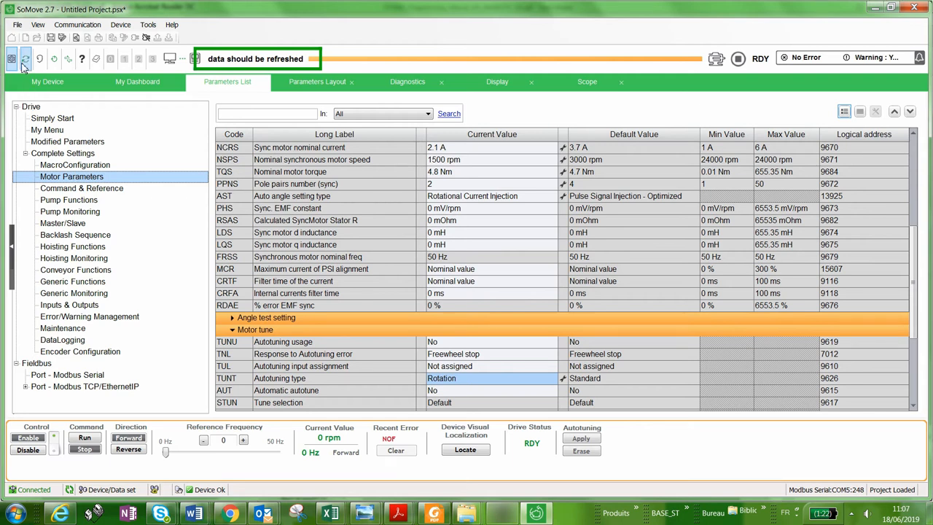
{"action": "mouse_move", "coordinate": [26, 58]}
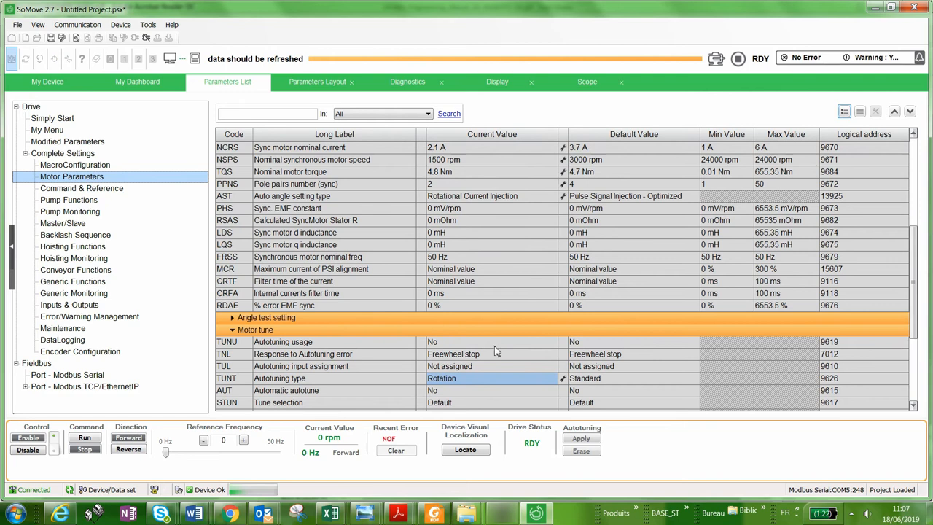
{"action": "mouse_move", "coordinate": [457, 292]}
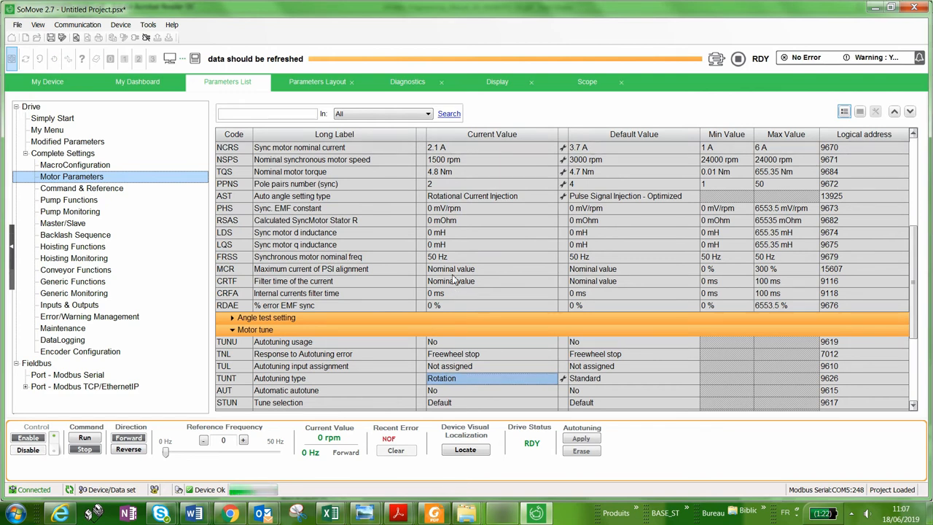
- Expand MotorDataTabData and step through NCRS, NSPS, TQS and PPNS rows
{"action": "left_click", "coordinate": [463, 293]}
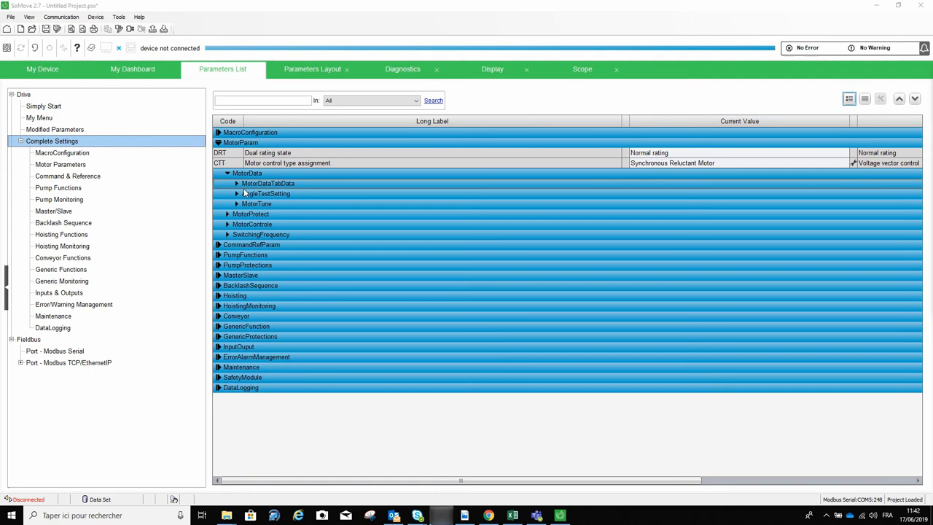
{"action": "left_click", "coordinate": [236, 183]}
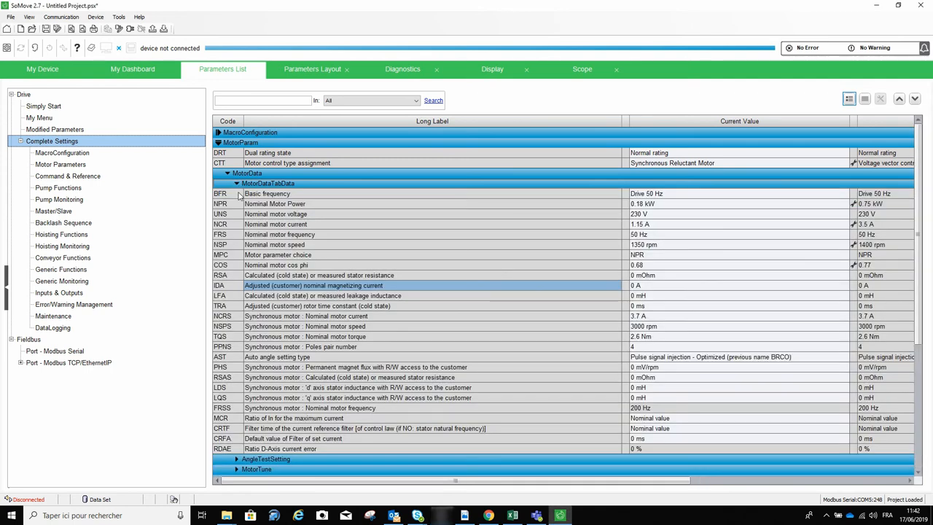
{"action": "mouse_move", "coordinate": [221, 250]}
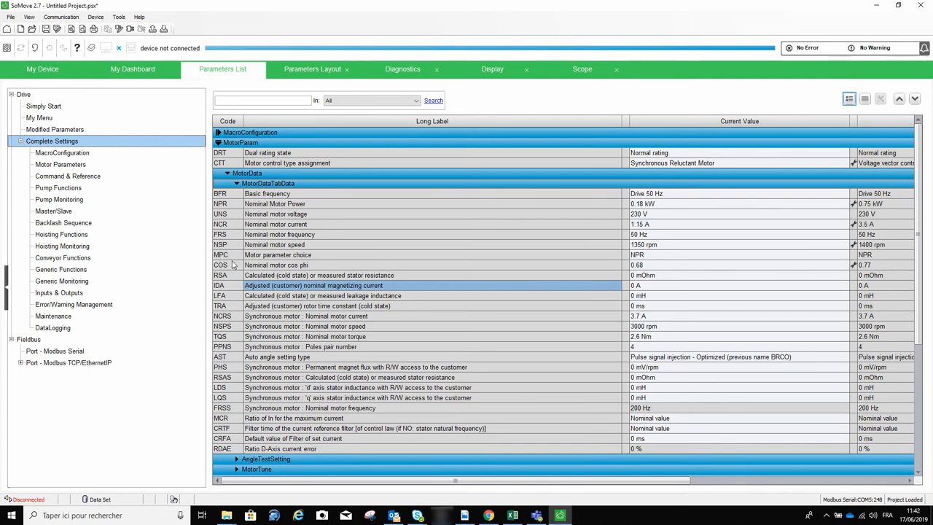
{"action": "left_click", "coordinate": [221, 314]}
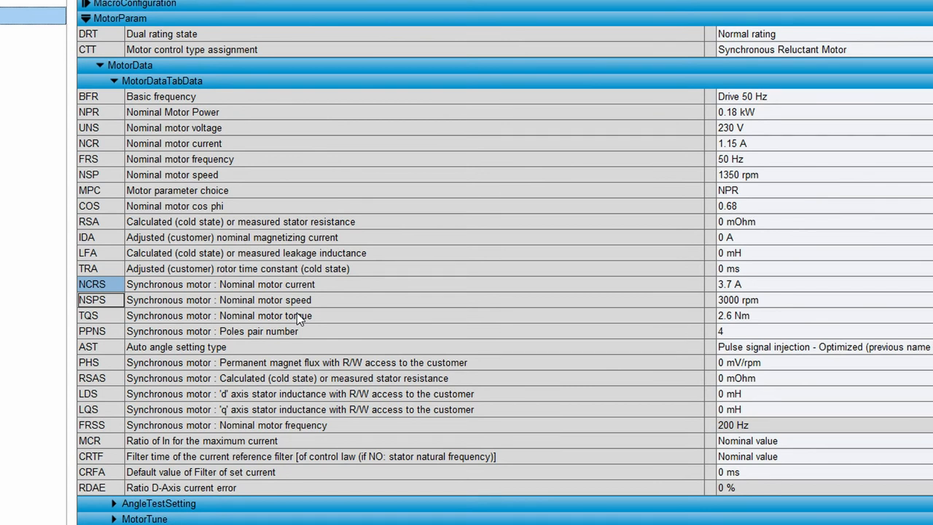
{"action": "left_click", "coordinate": [87, 315]}
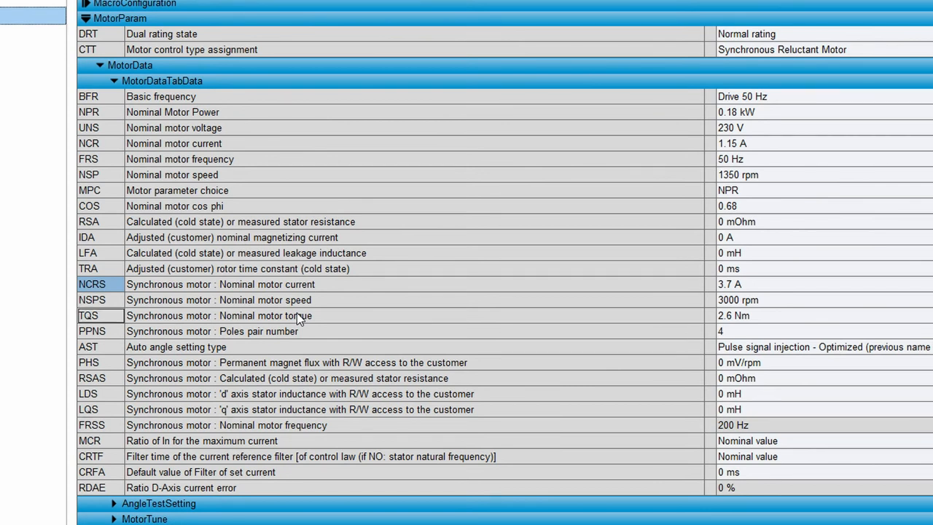
{"action": "left_click", "coordinate": [100, 330]}
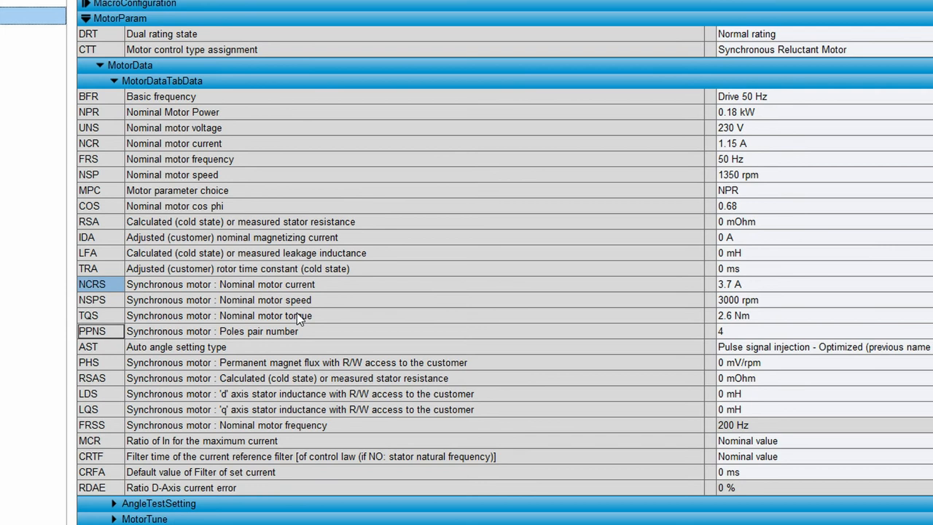
{"action": "left_click", "coordinate": [99, 346]}
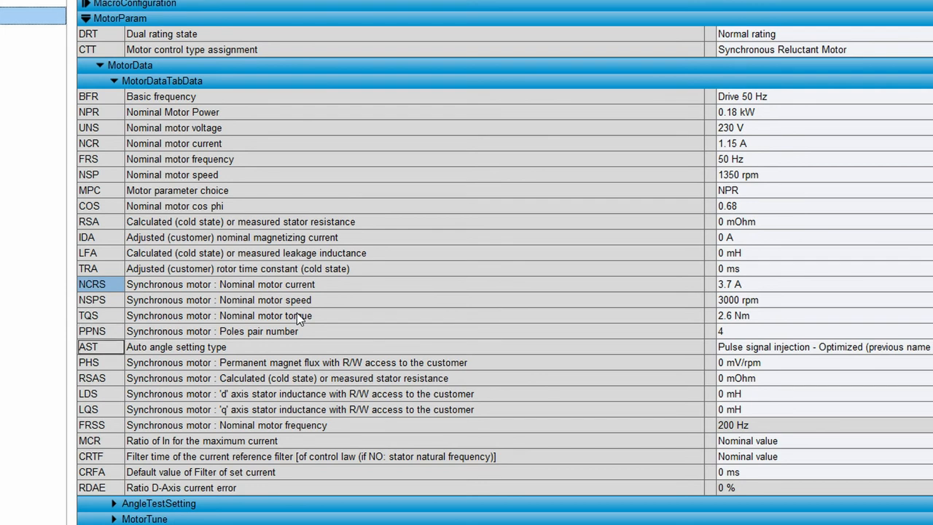
{"action": "left_click", "coordinate": [99, 361]}
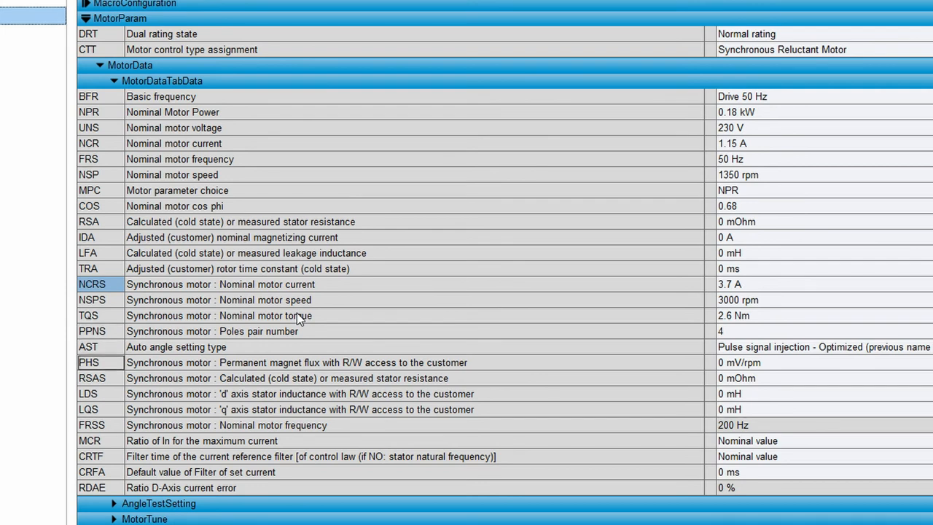
- Step through the stator resistance, q-axis inductance, nominal frequency, max current ratio and filter time rows
{"action": "left_click", "coordinate": [90, 377]}
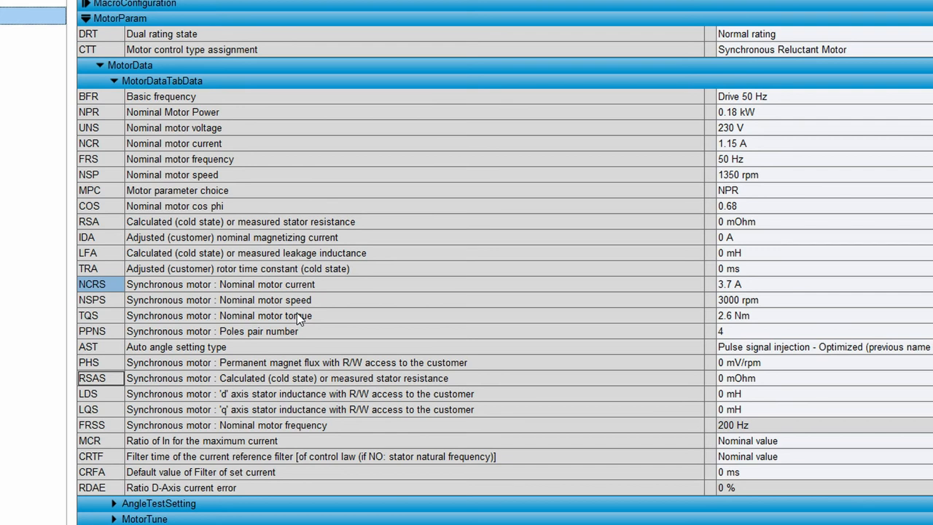
{"action": "left_click", "coordinate": [100, 408]}
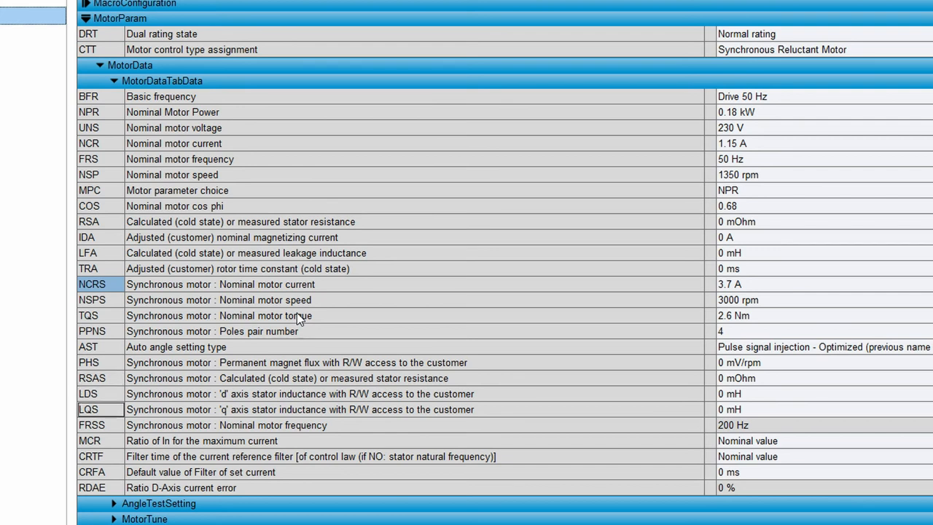
{"action": "left_click", "coordinate": [99, 426]}
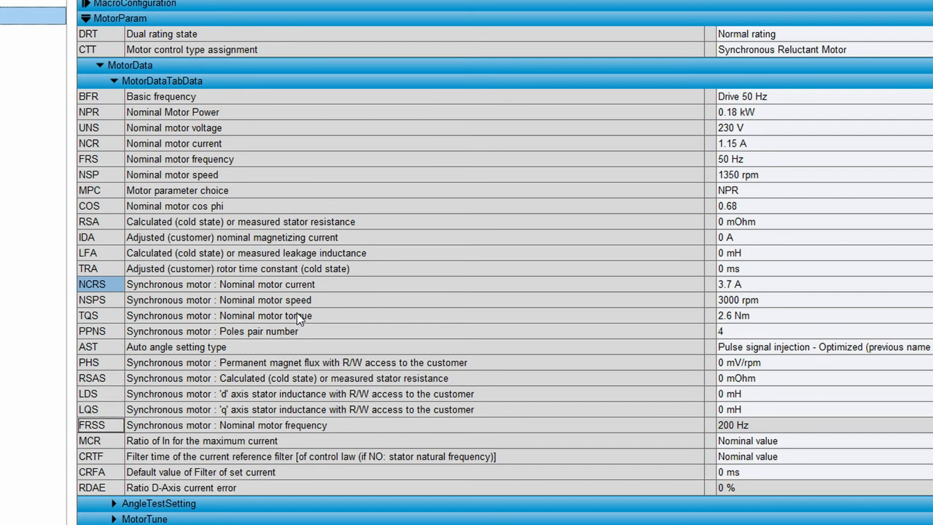
{"action": "left_click", "coordinate": [89, 440]}
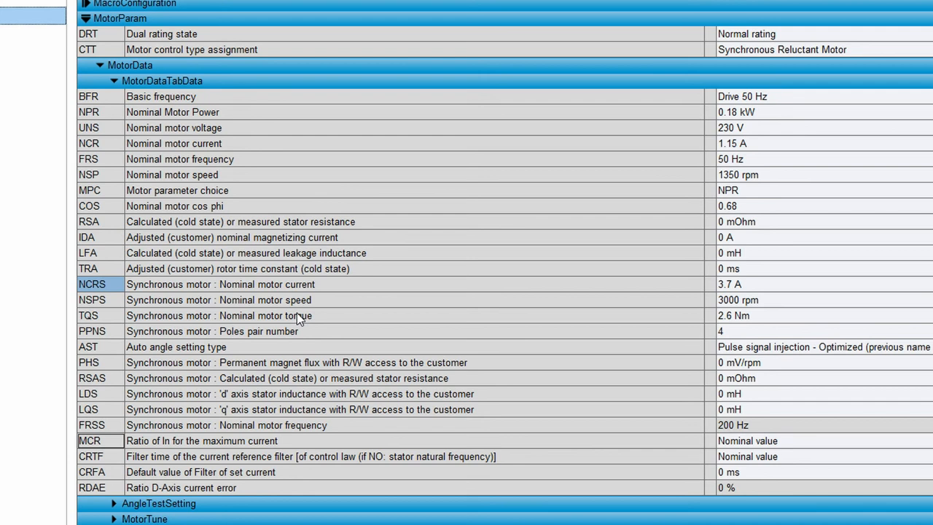
{"action": "left_click", "coordinate": [100, 456]}
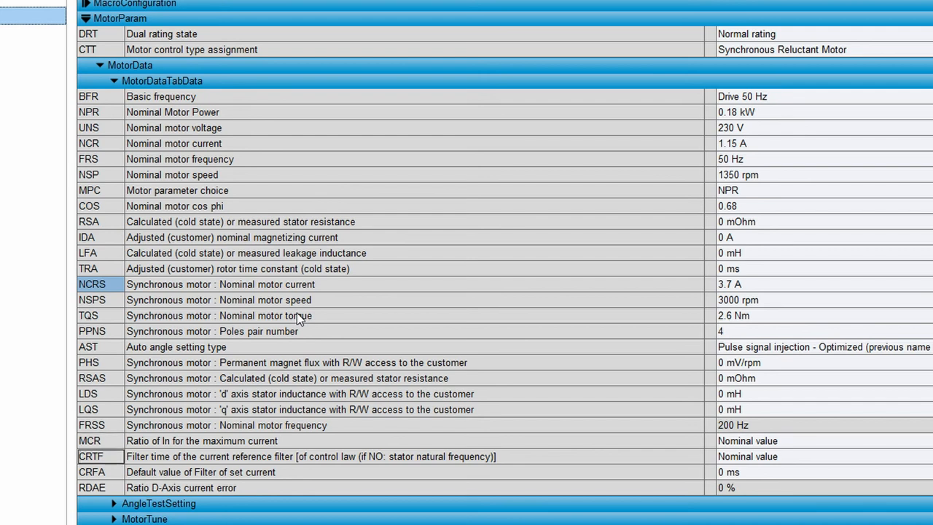
{"action": "left_click", "coordinate": [99, 472]}
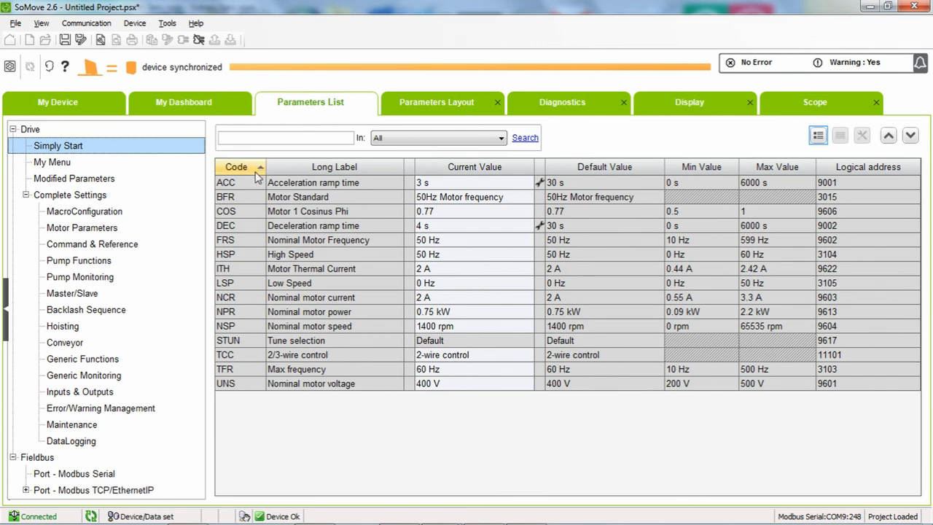
- Show the connected drive's Simply Start parameters with 3 s acceleration and 4 s deceleration
{"action": "left_click", "coordinate": [236, 182]}
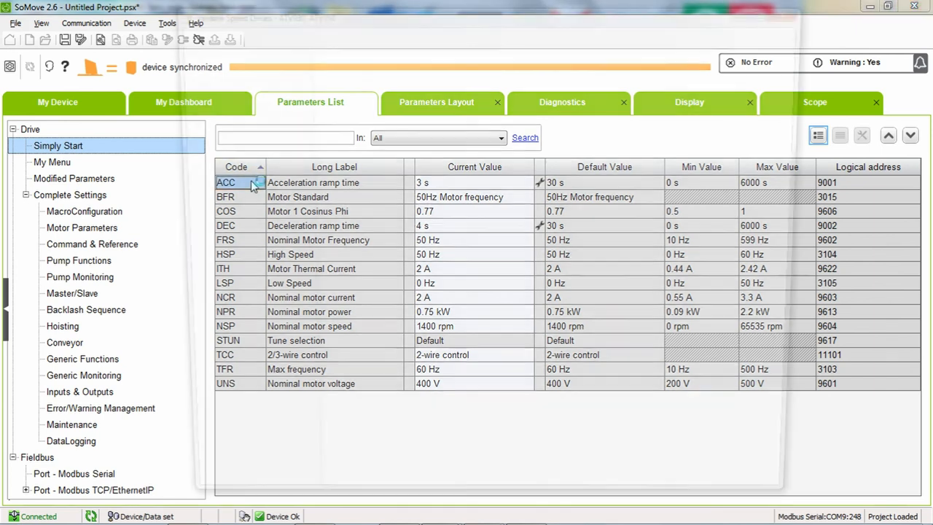